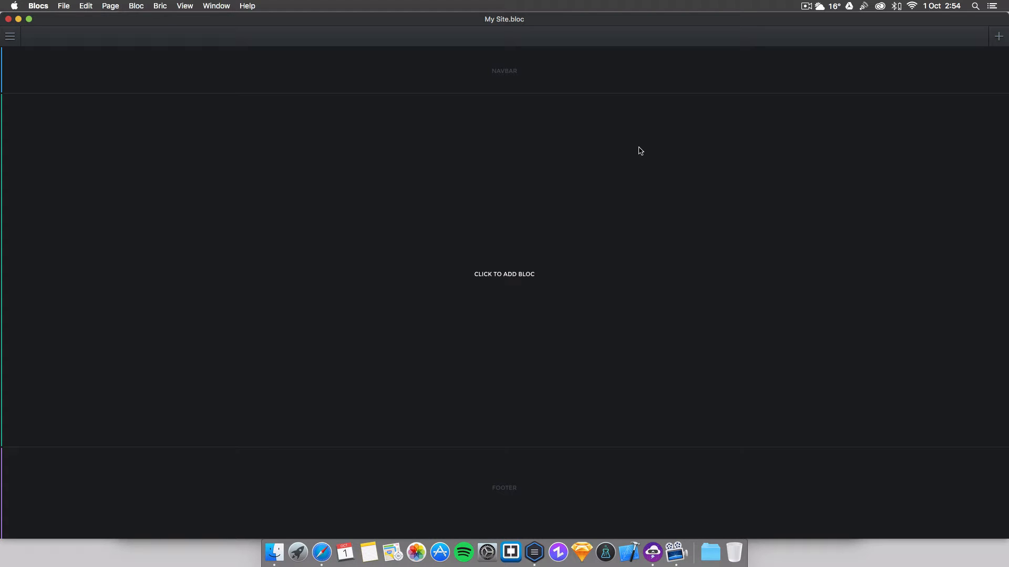
mouse_move(618, 166)
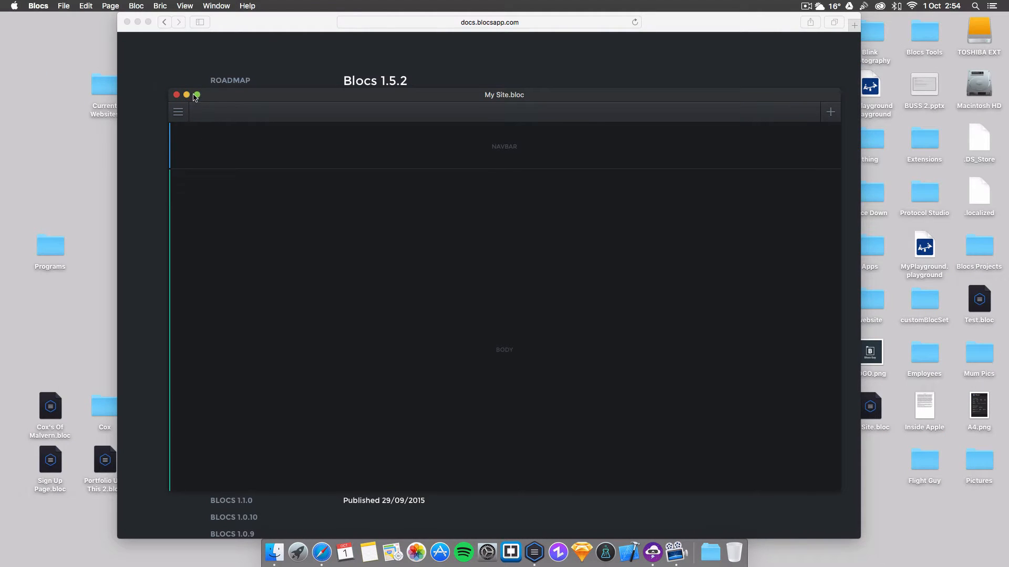
Leave full screen and tile Safari's release notes beside the Blocs editor in a split-screen space
click(197, 94)
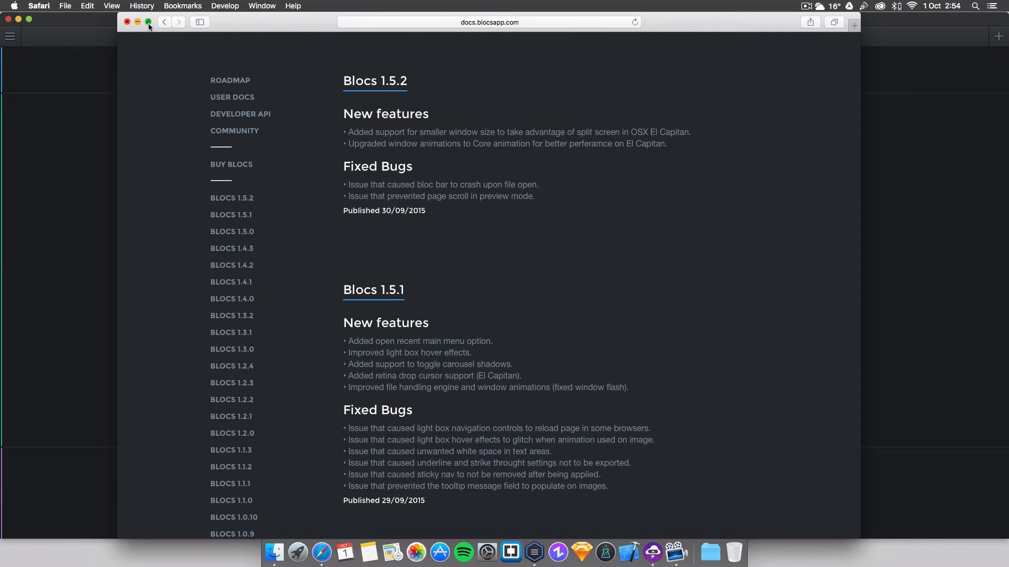
click(148, 22)
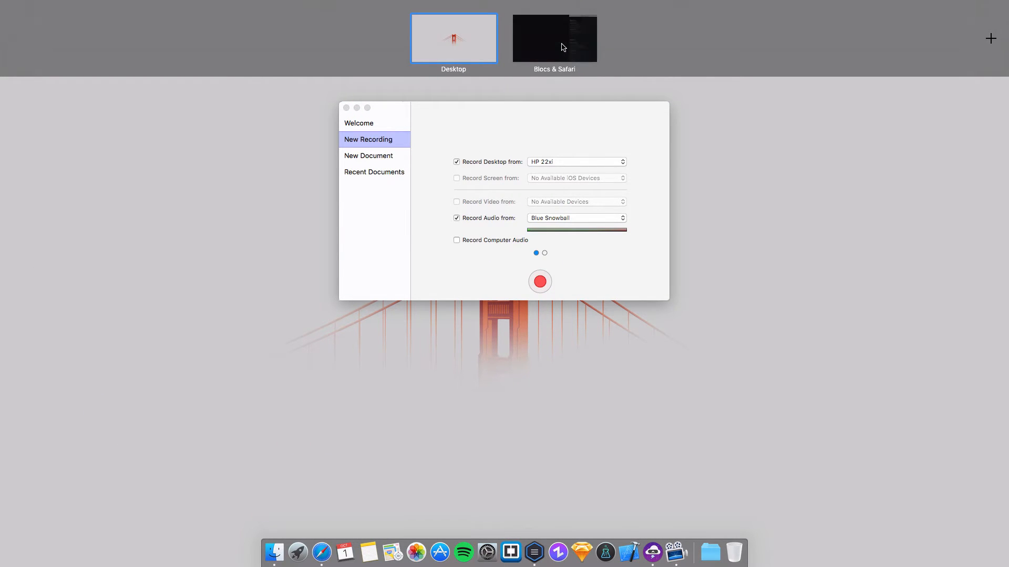
Enter the Blocs & Safari space and bring up the bloc library for the empty page
click(554, 38)
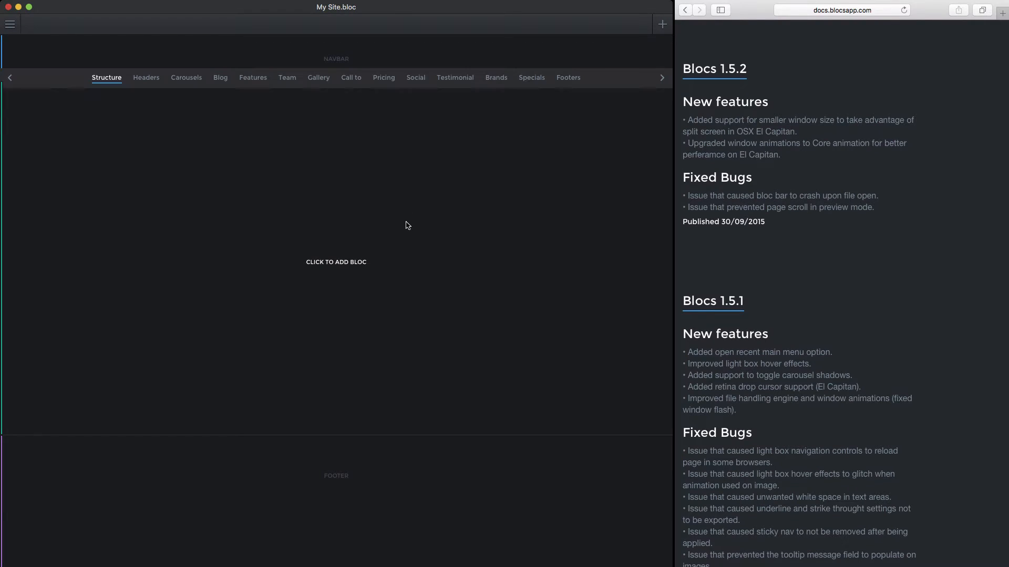
click(335, 262)
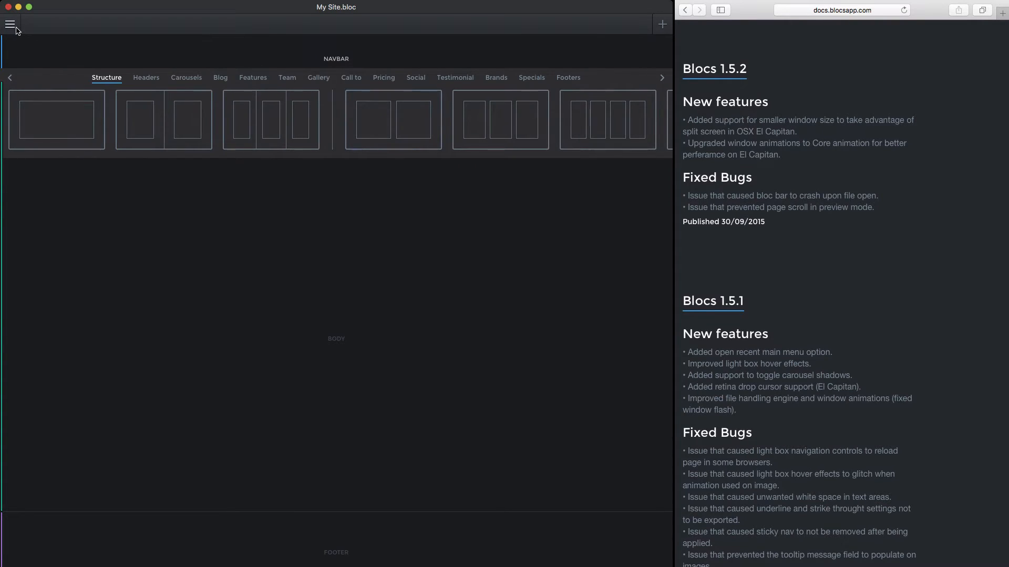
Show the sidebar and add a carousel bloc from the Carousels category, selecting it for editing
click(9, 24)
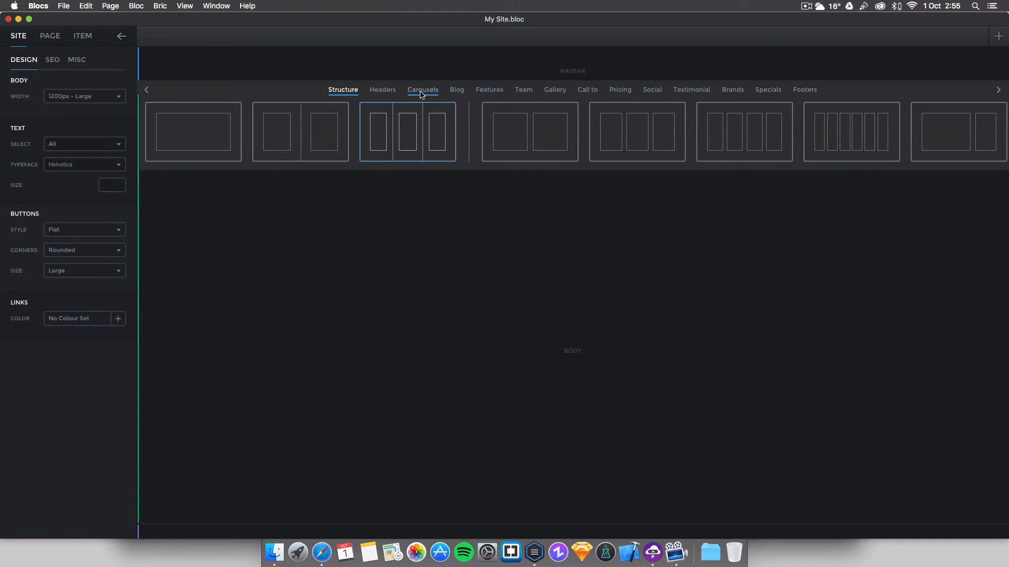
click(423, 89)
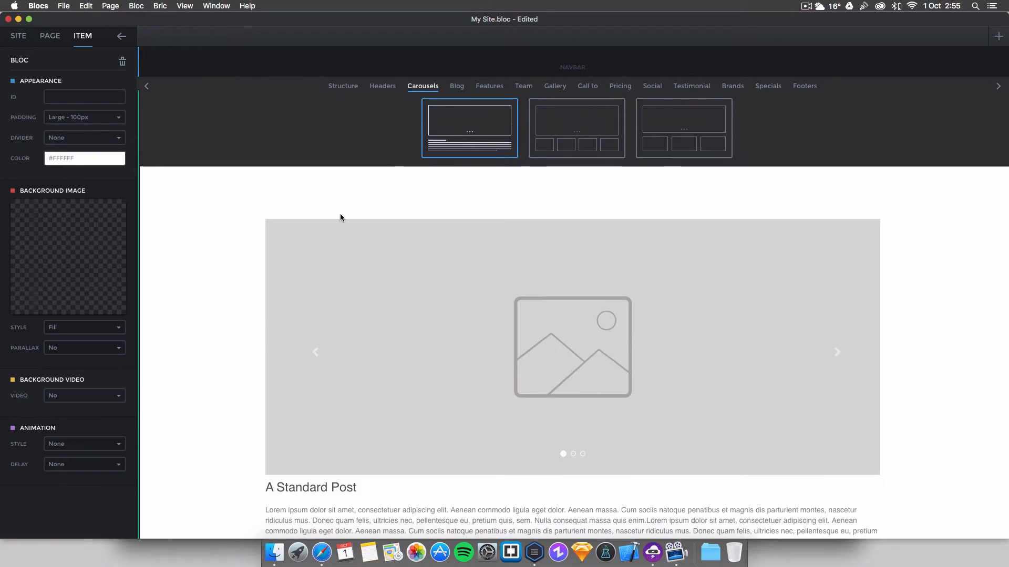
click(572, 347)
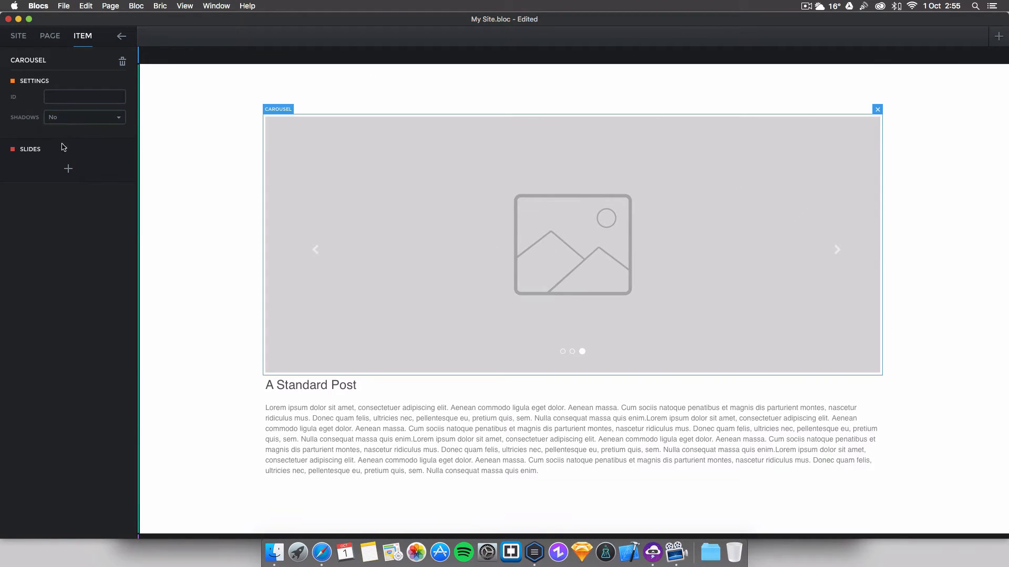
Preview the carousel with Shadows Yes, revert to No, then delete the carousel bloc
click(84, 117)
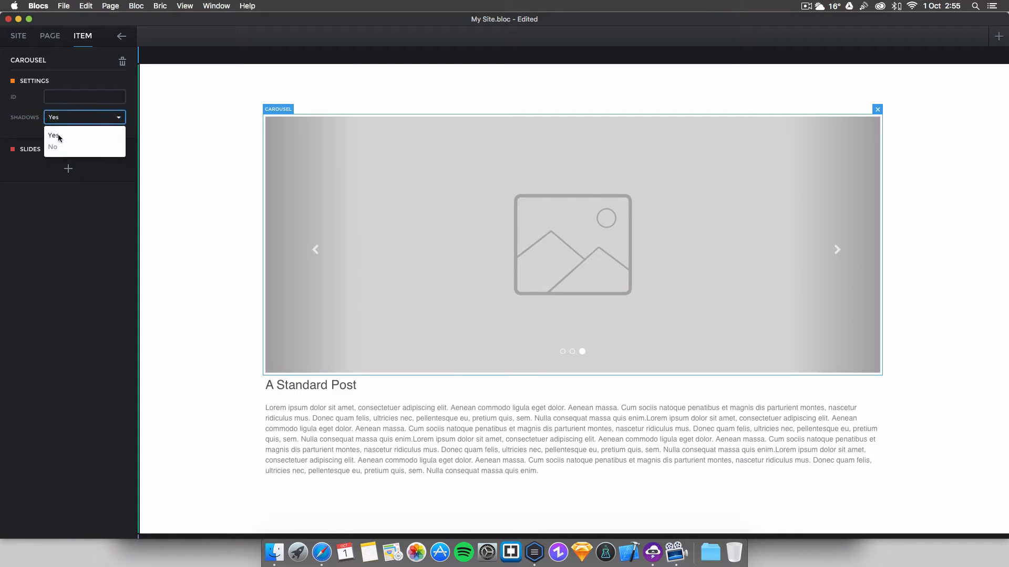
click(52, 146)
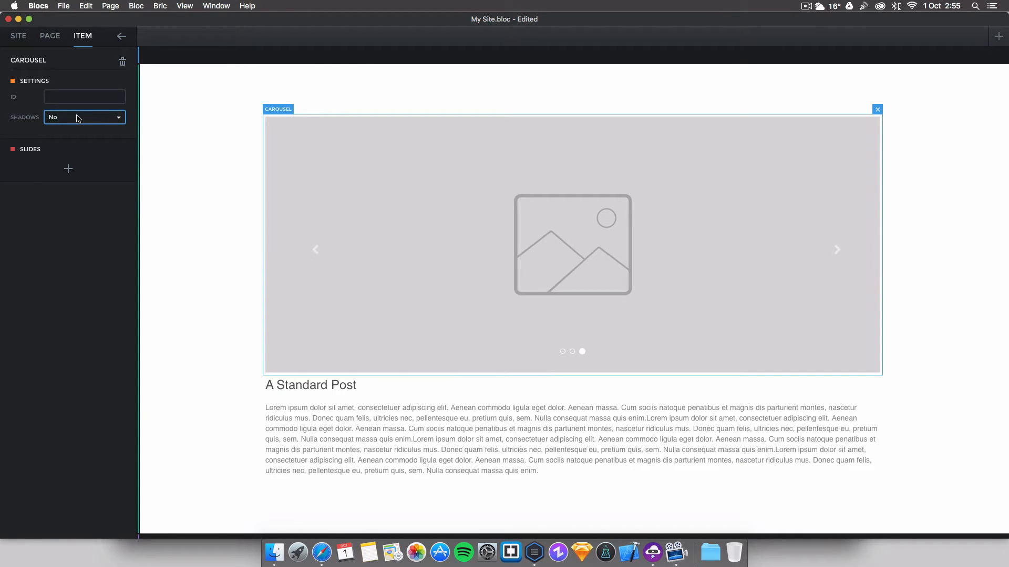
click(83, 117)
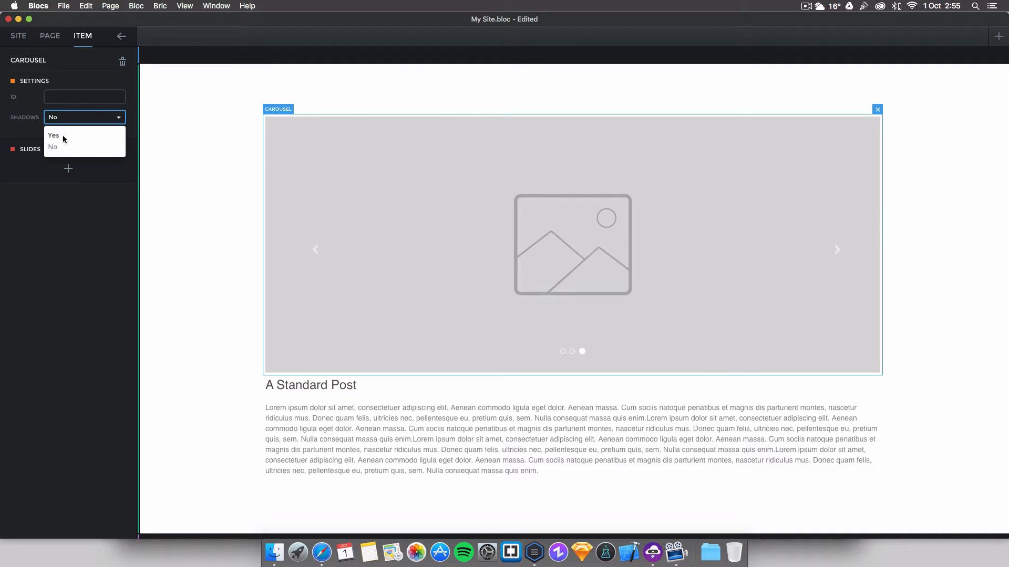
click(54, 147)
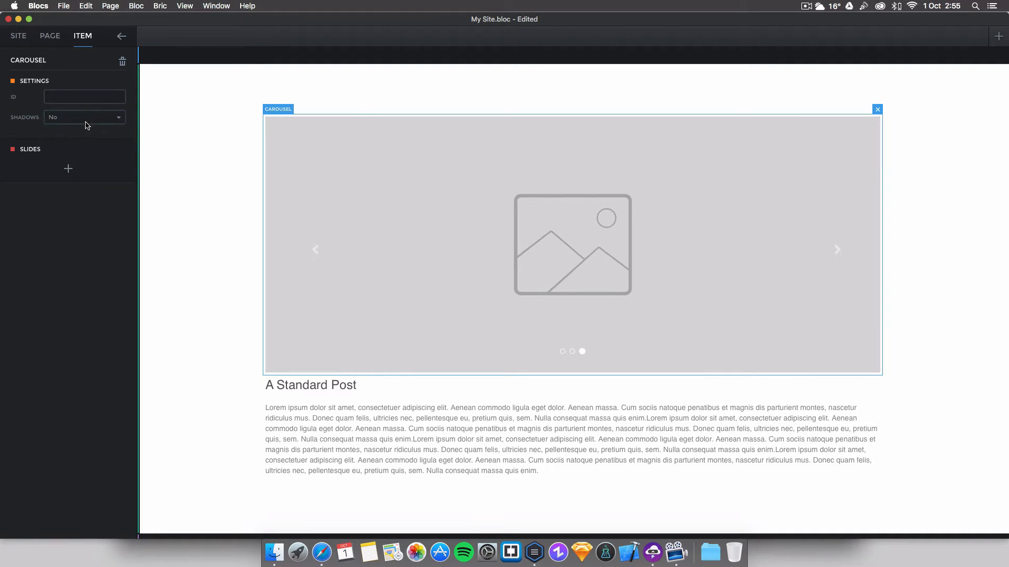
click(84, 117)
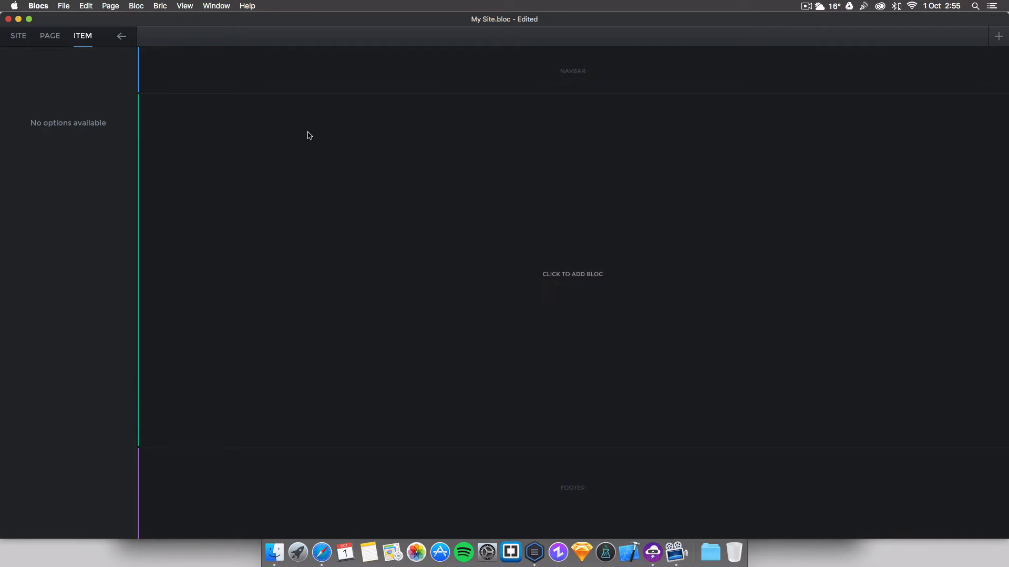
Add a Features bloc with image and text to the empty page
click(572, 274)
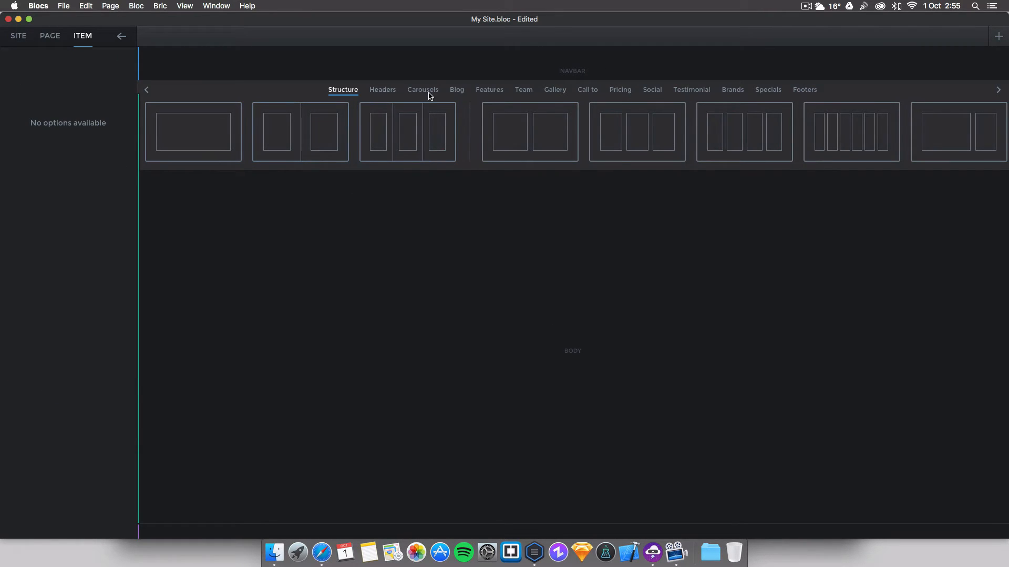
click(457, 90)
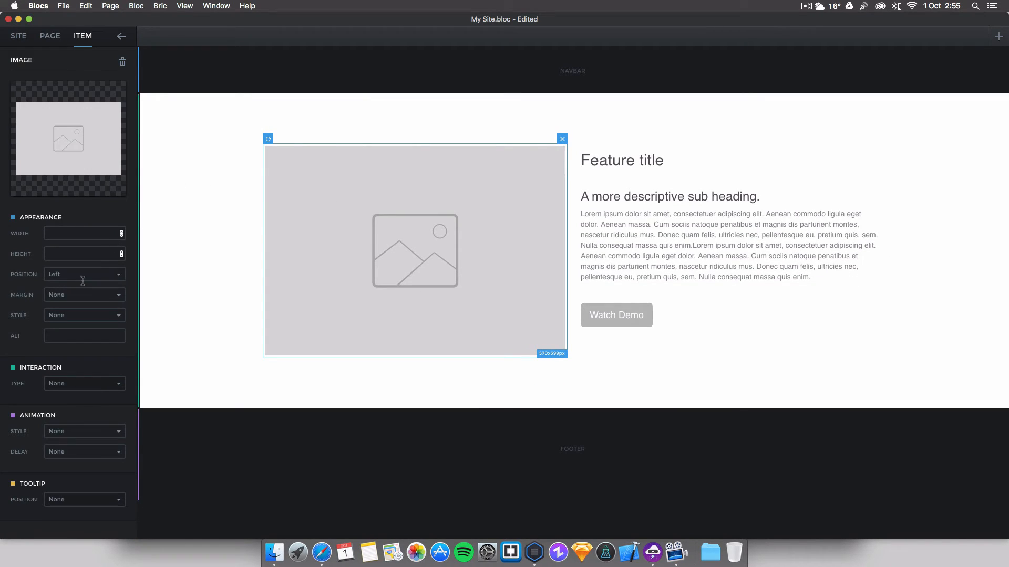
Set the feature image's interaction to Lightbox showing the Current Image with the Default frame
click(84, 383)
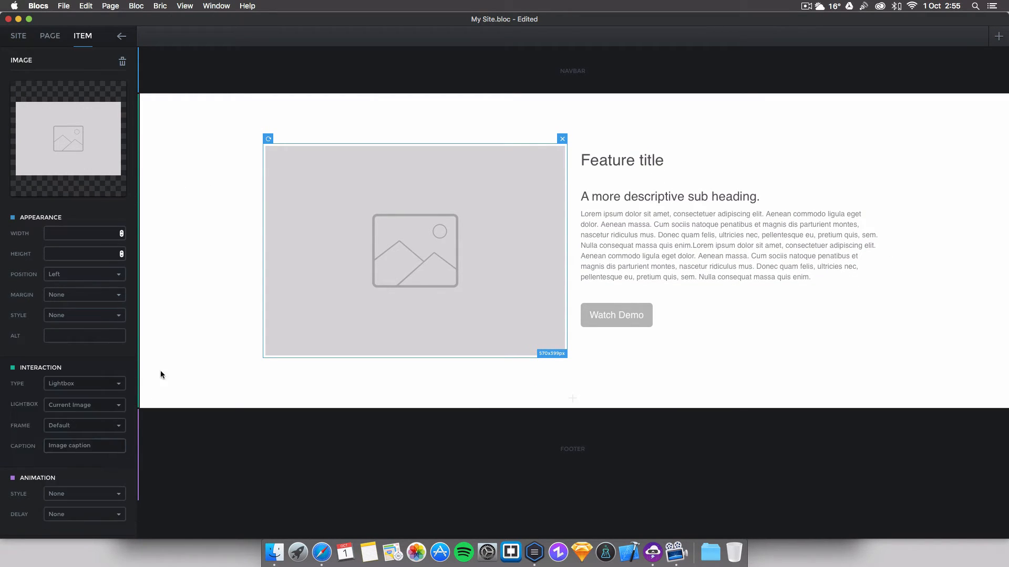
click(84, 405)
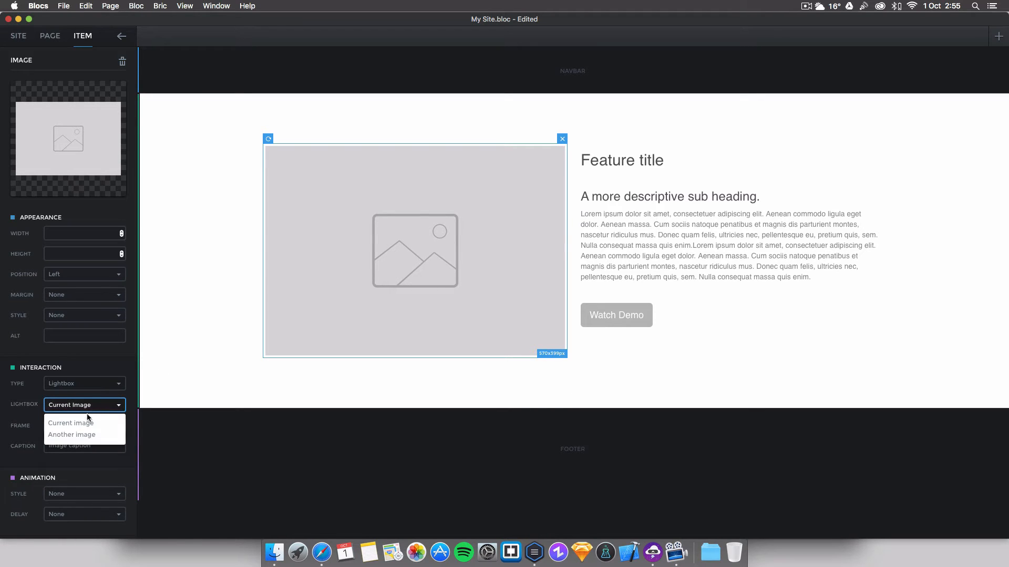
click(84, 425)
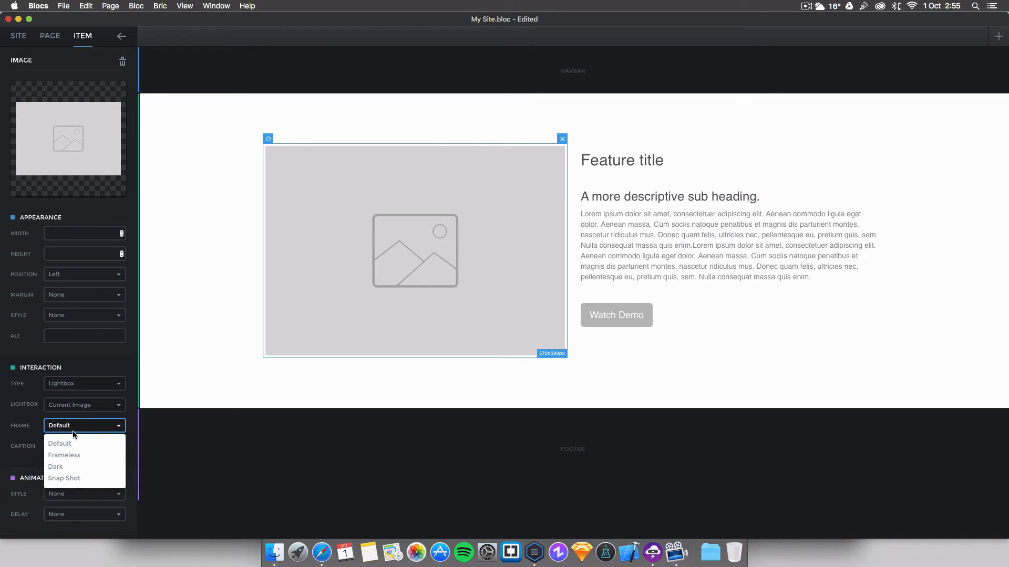
click(58, 443)
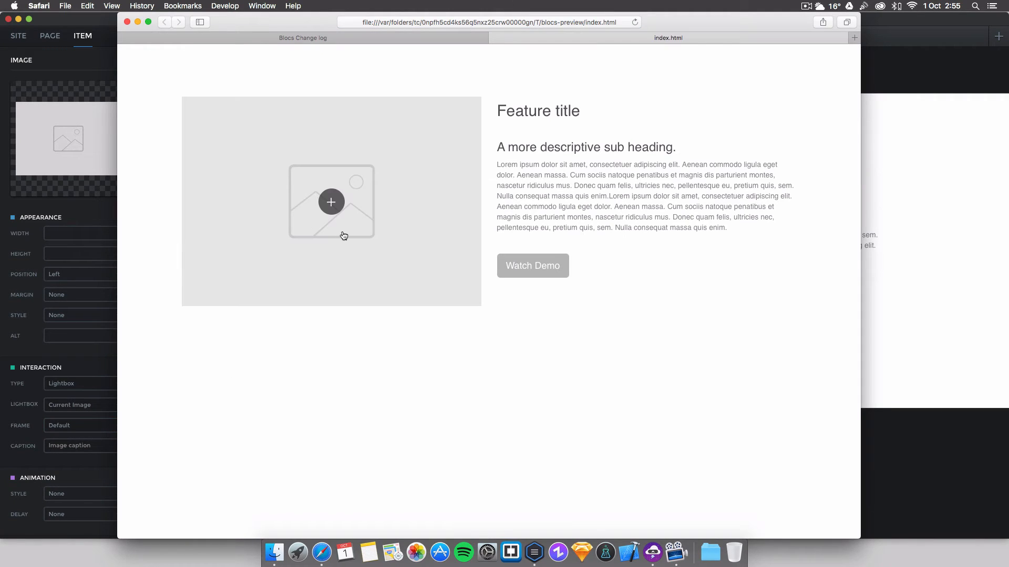
mouse_move(257, 333)
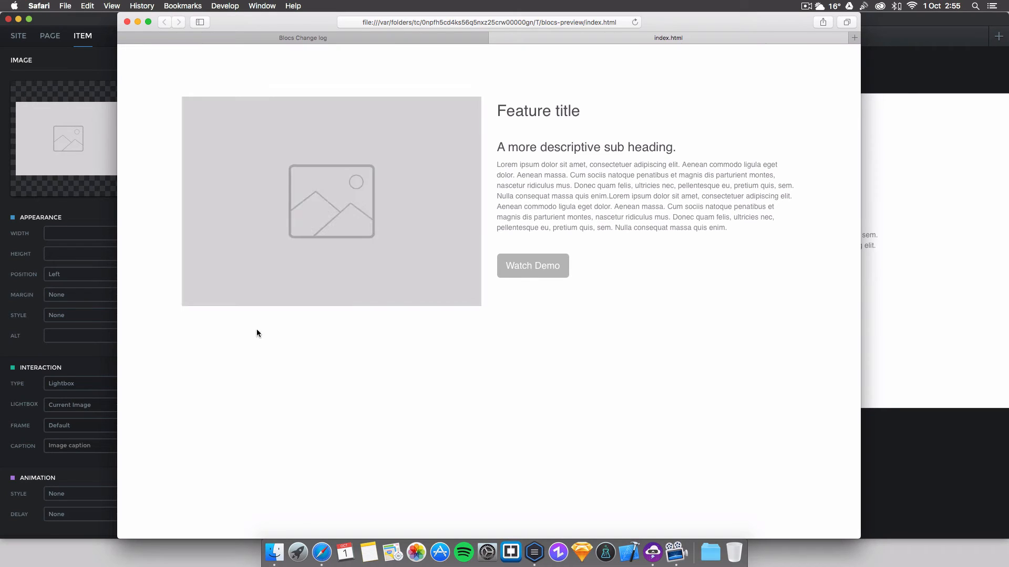
mouse_move(399, 327)
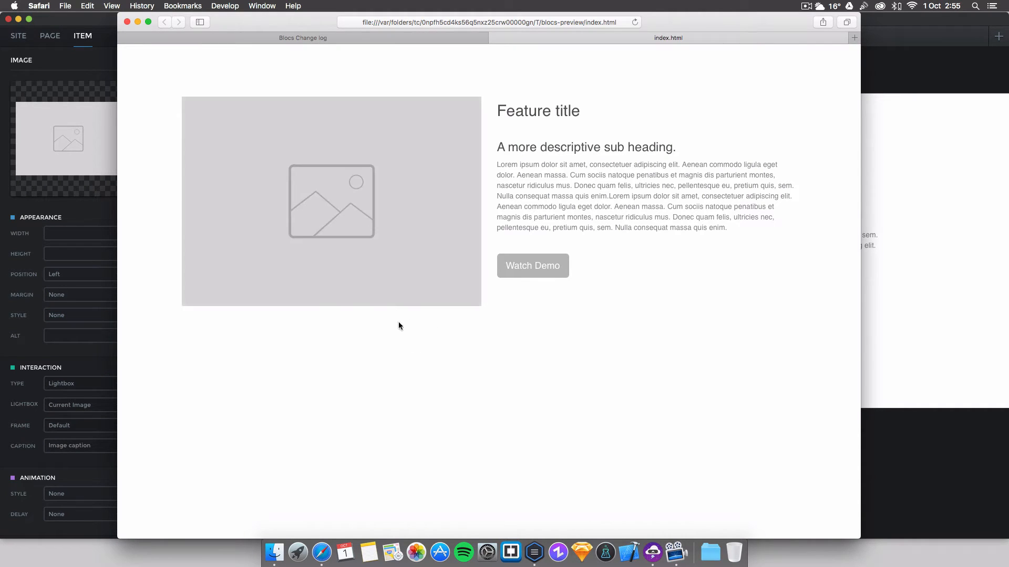
Open and close the image lightbox in the Safari preview, then return to the editor
click(331, 202)
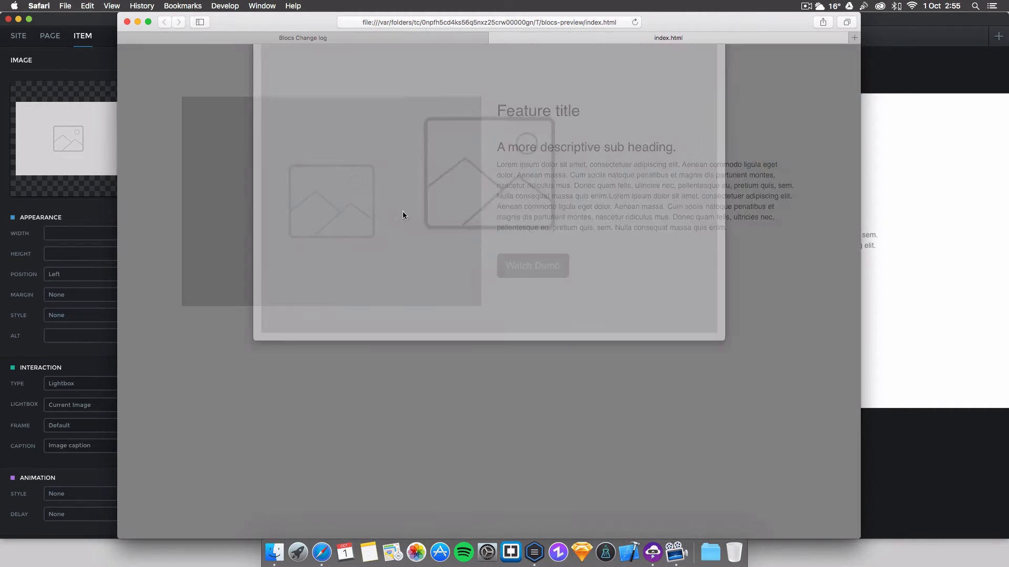
click(332, 201)
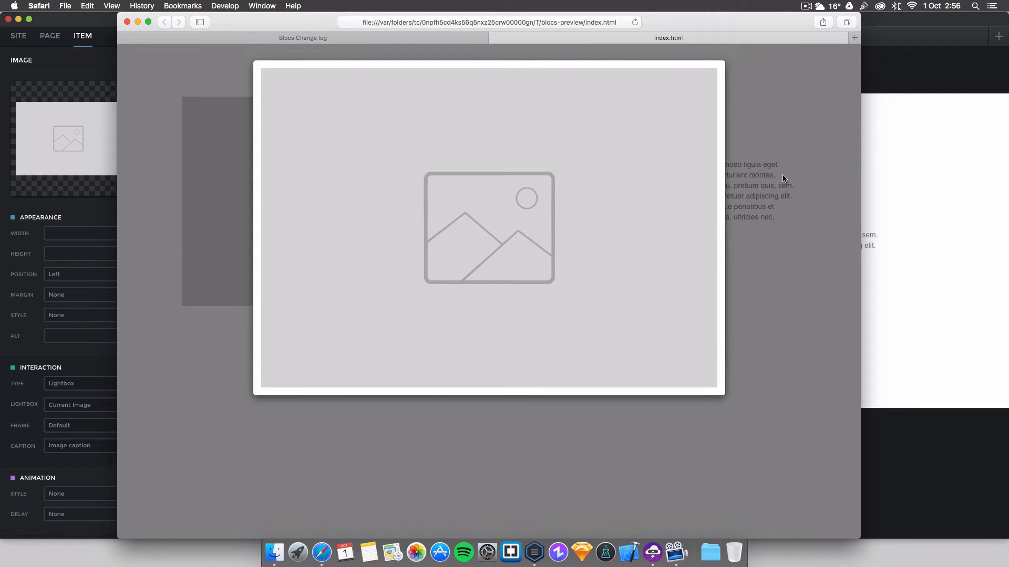
click(494, 38)
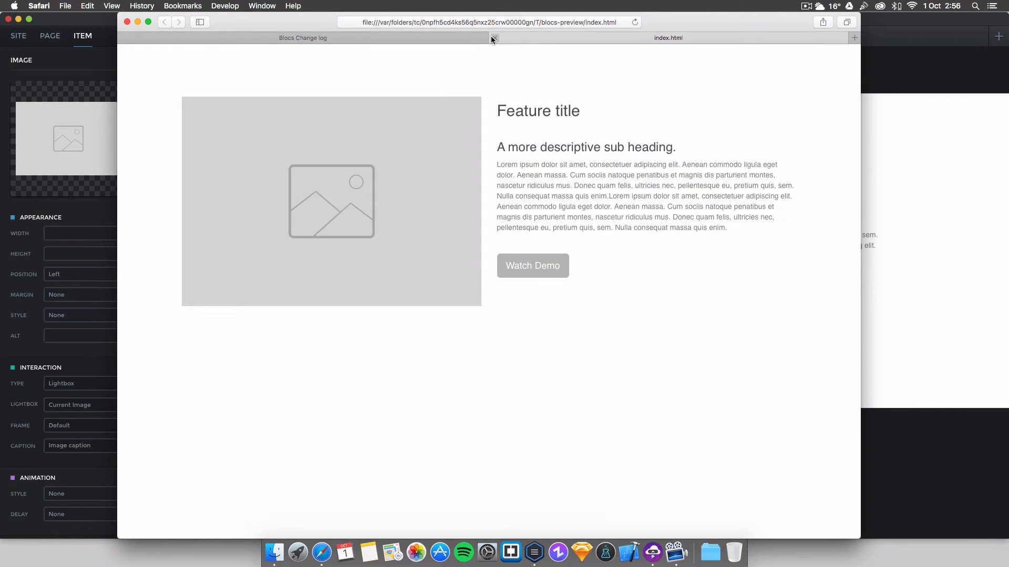
Switch the lightbox frame to Frameless and check it in Safari
click(83, 425)
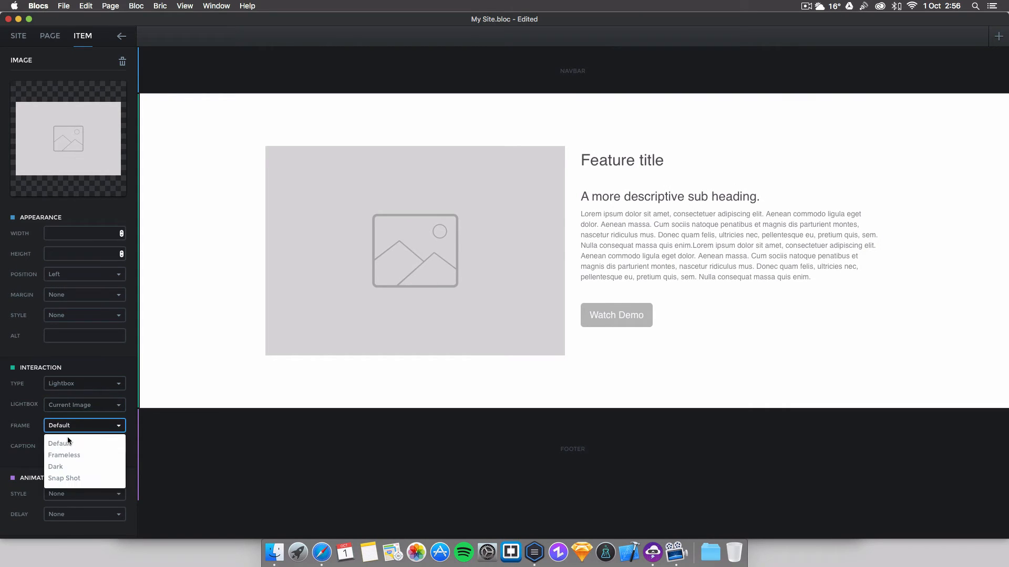
click(63, 455)
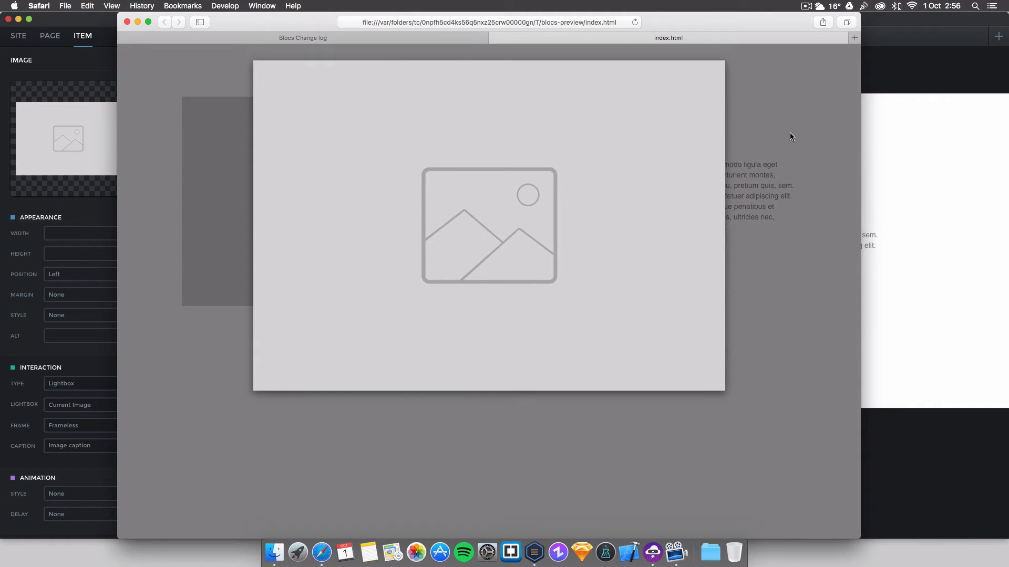
mouse_move(807, 278)
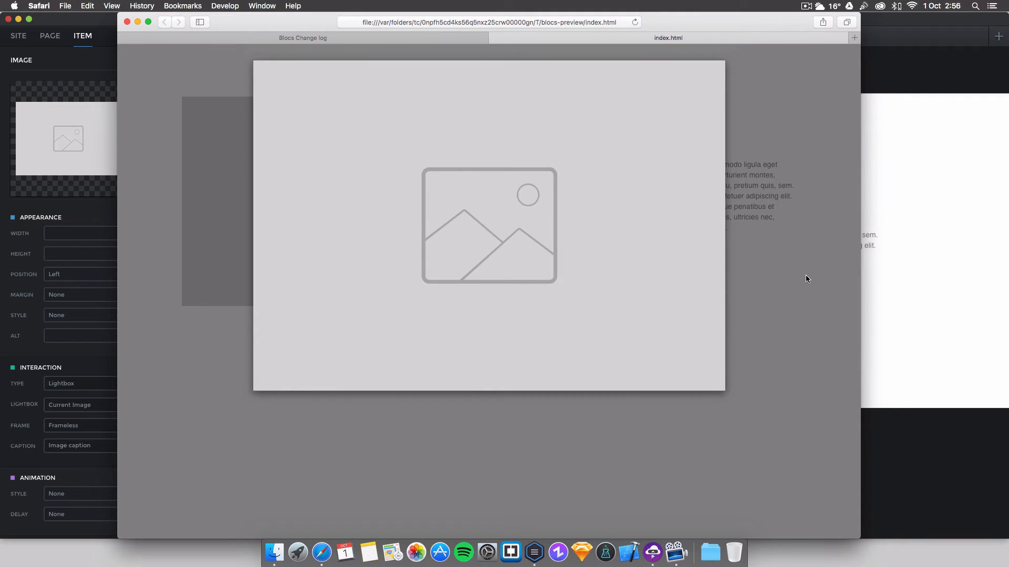
click(301, 37)
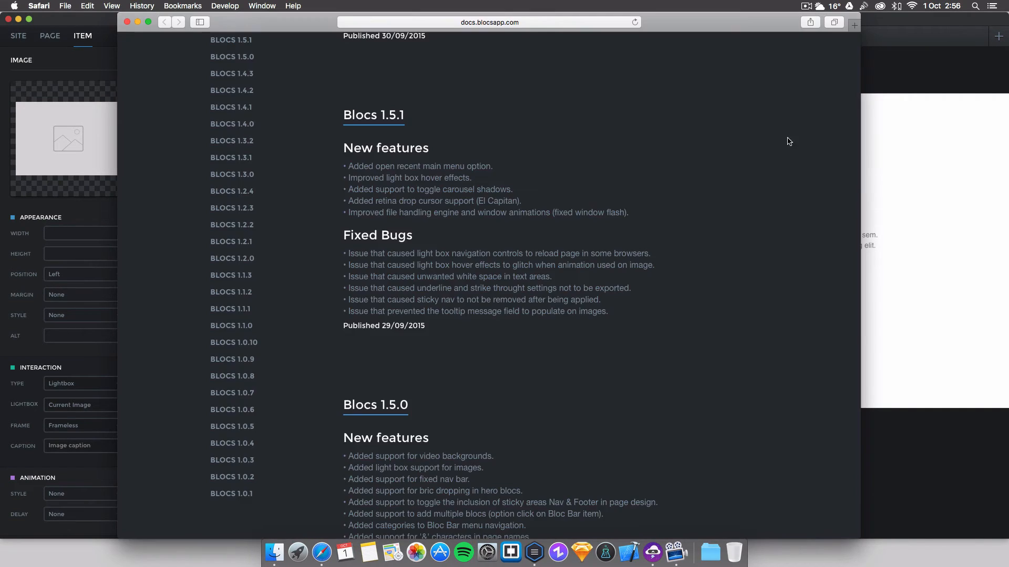
Switch the lightbox frame to Dark and preview it, reopening the frame choices
click(83, 425)
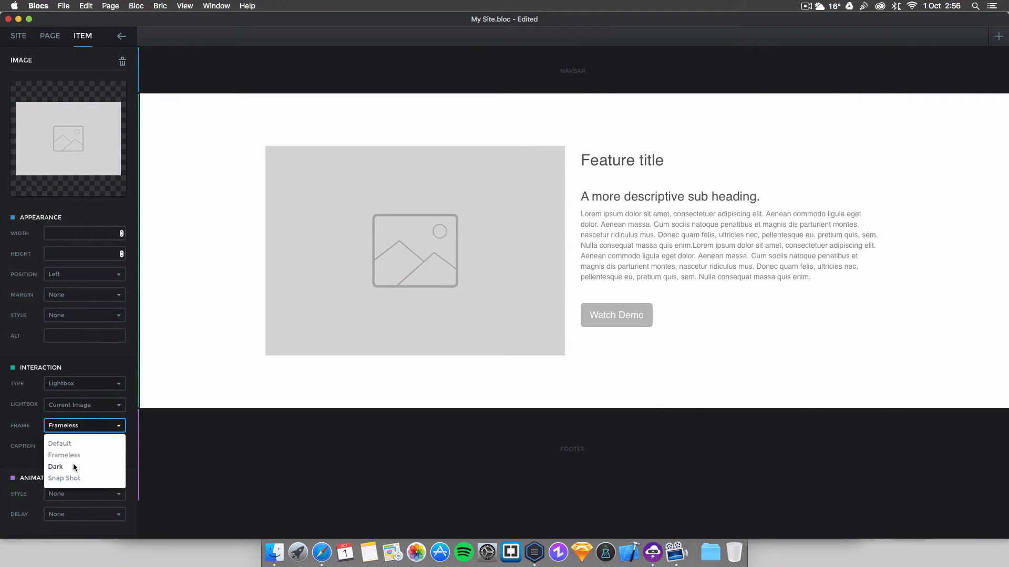
click(56, 466)
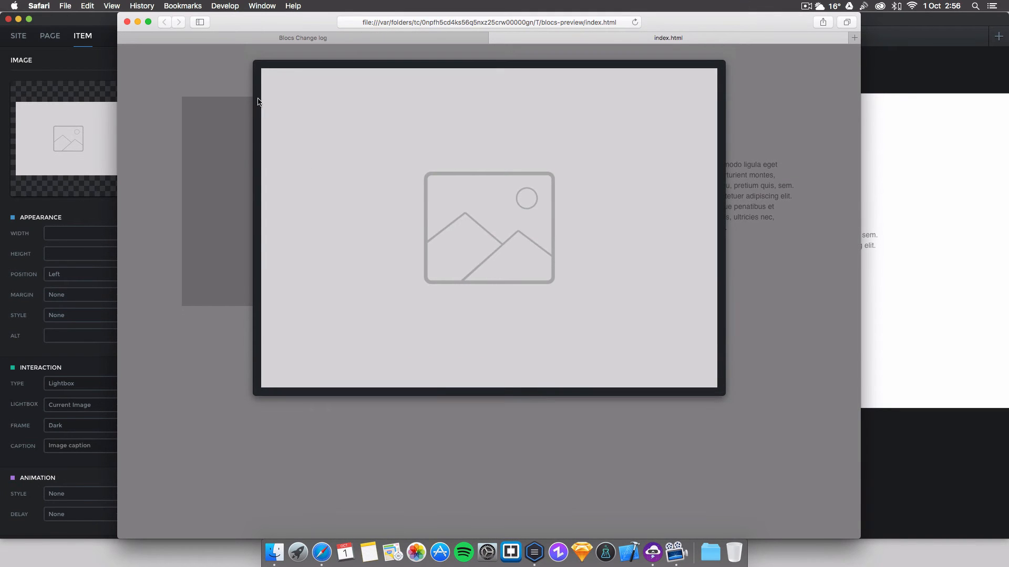
mouse_move(320, 391)
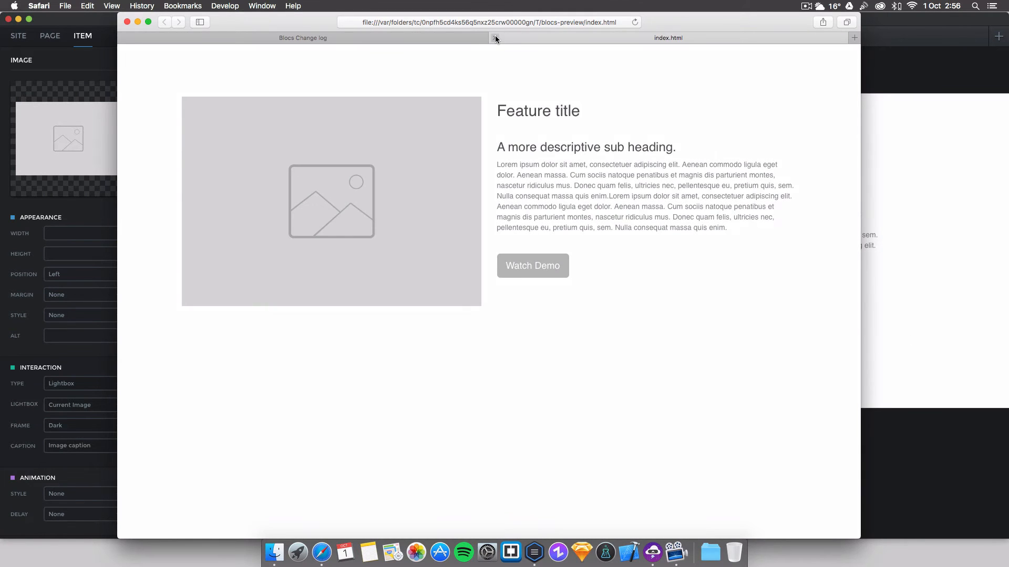
click(84, 425)
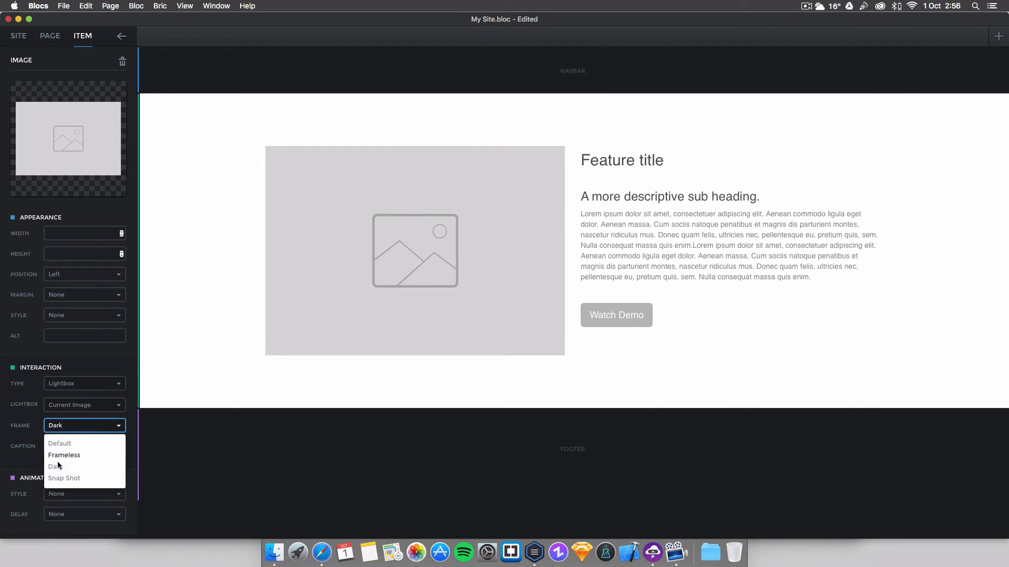
Apply the Snap Shot lightbox frame, preview it in Safari and return to the editor
click(64, 478)
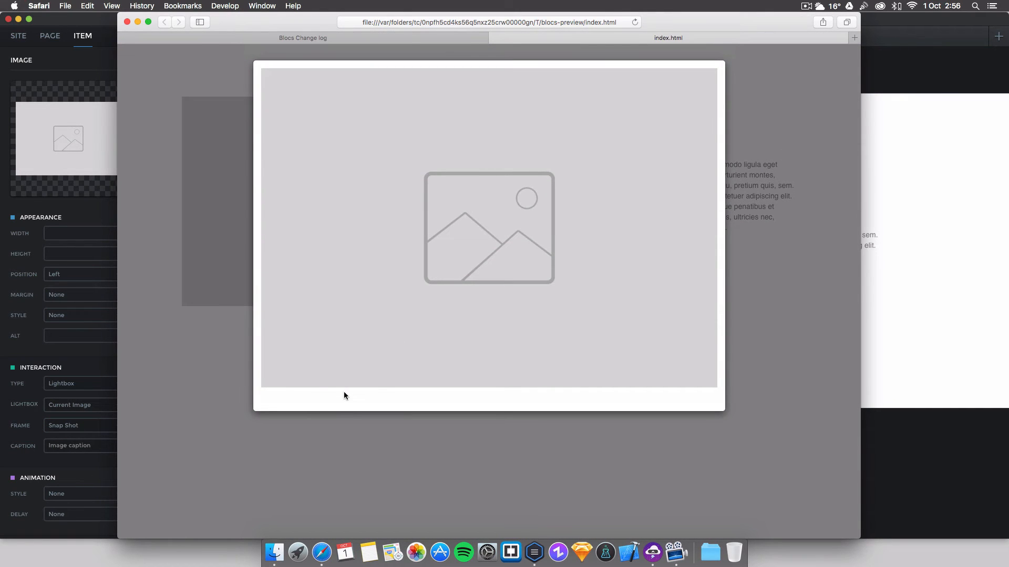
mouse_move(731, 273)
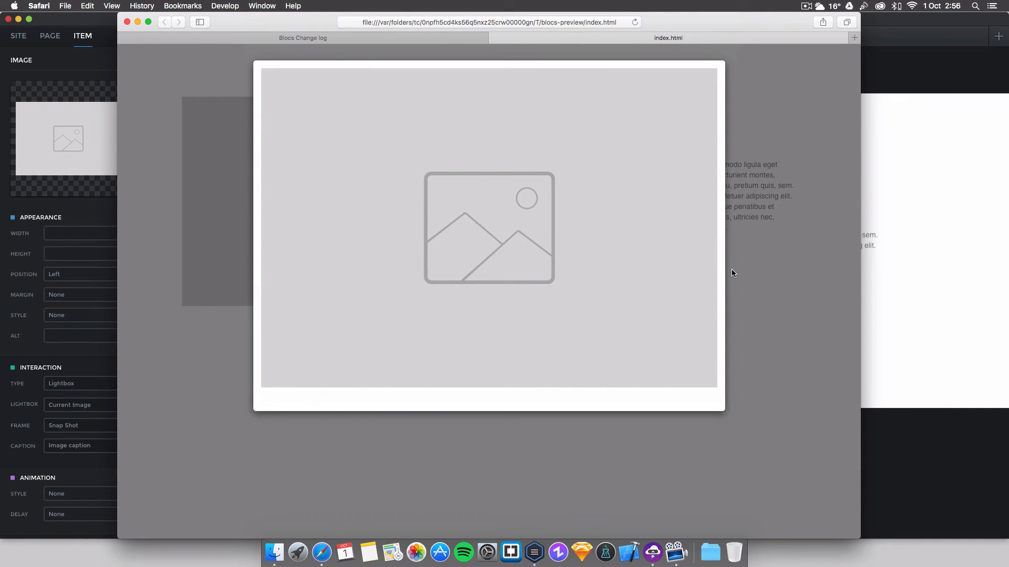
mouse_move(804, 313)
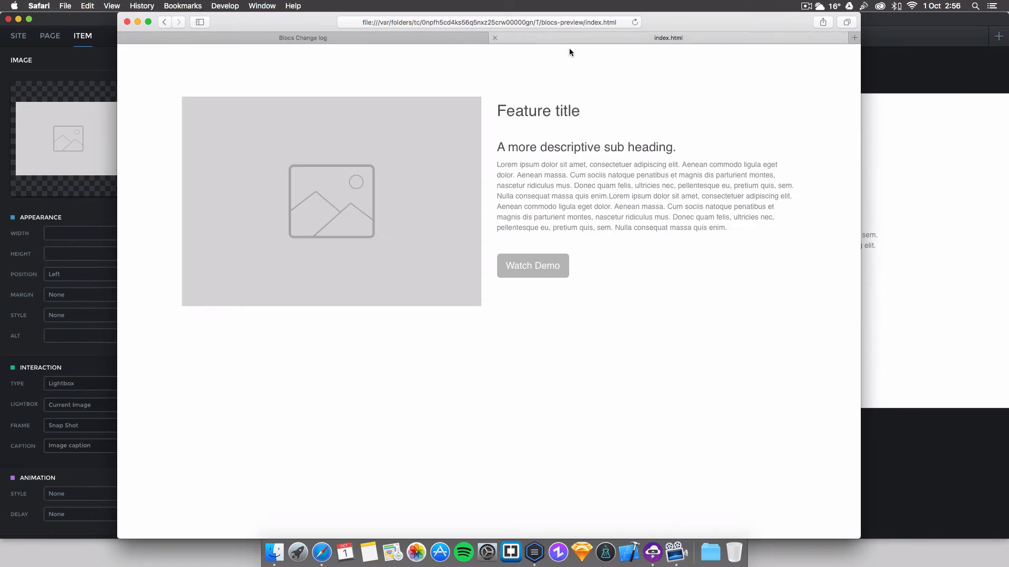
click(63, 5)
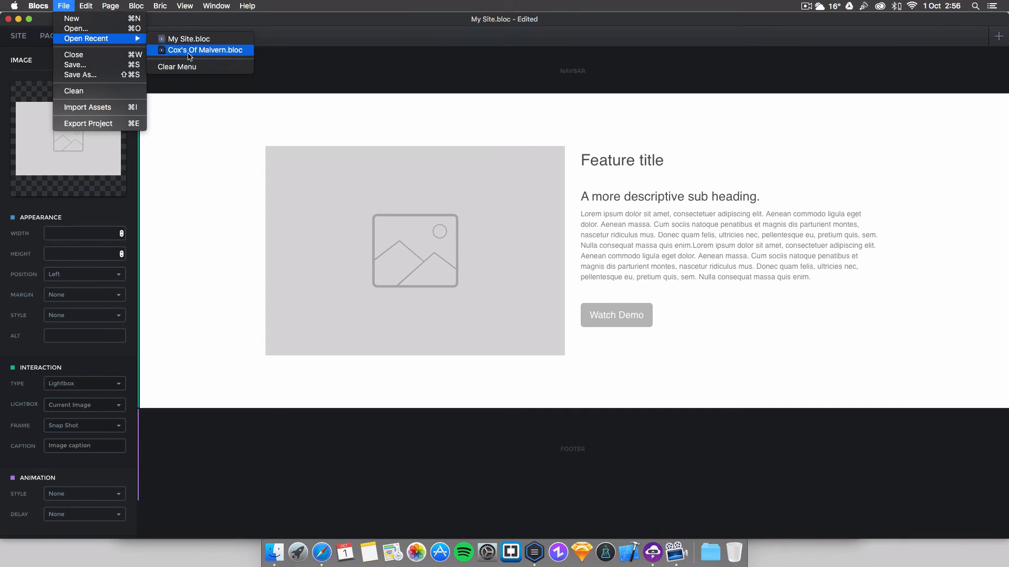
mouse_move(116, 38)
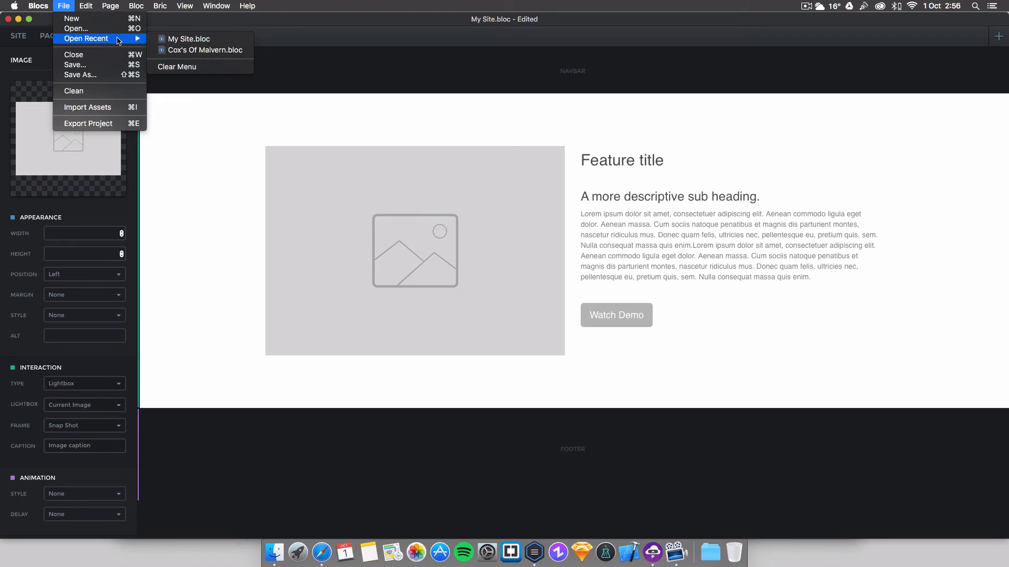
mouse_move(96, 17)
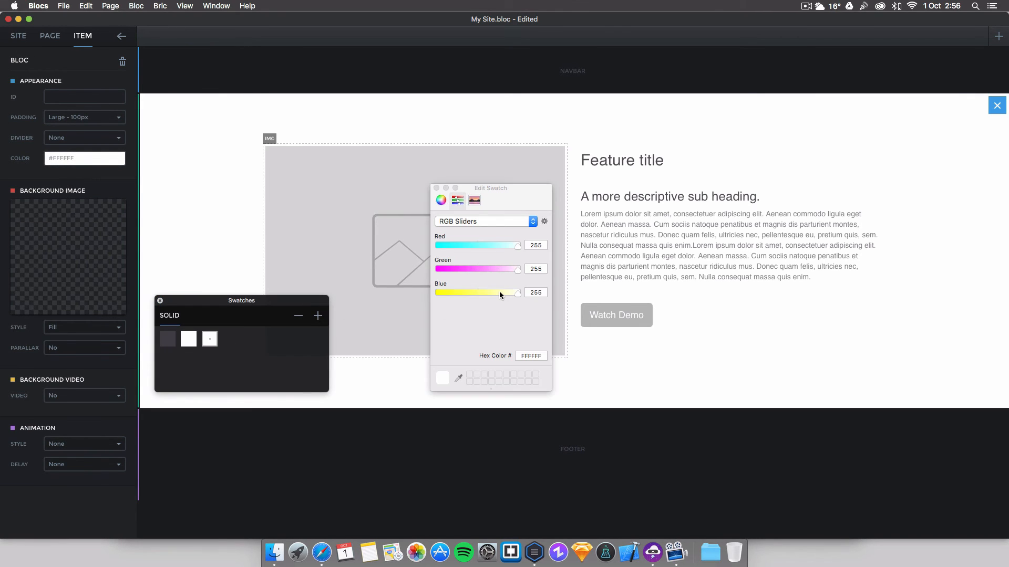
Sample a dark red (#CA1B13) from the screen with the pixel dropper as the bloc background
click(458, 379)
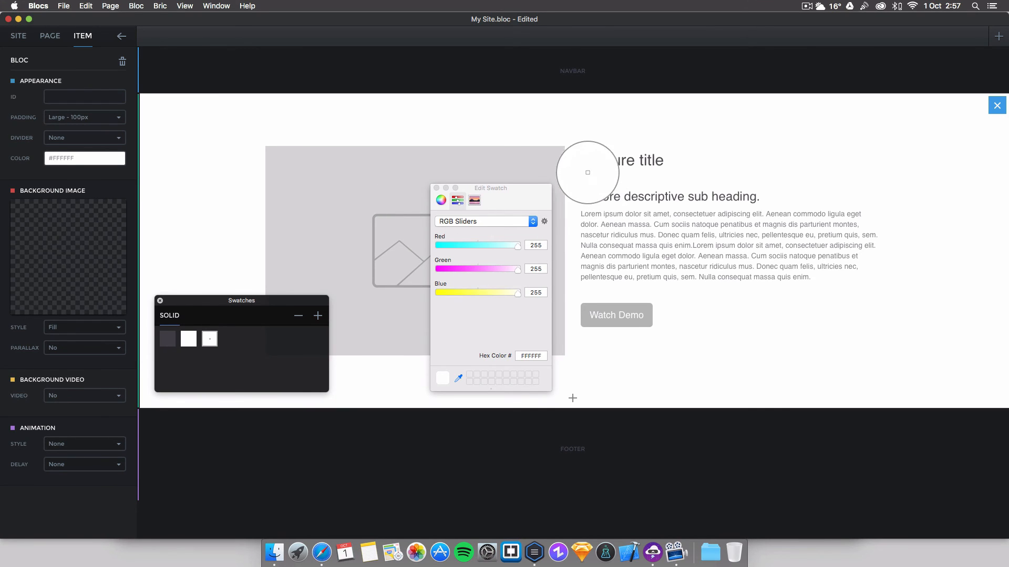
mouse_move(611, 292)
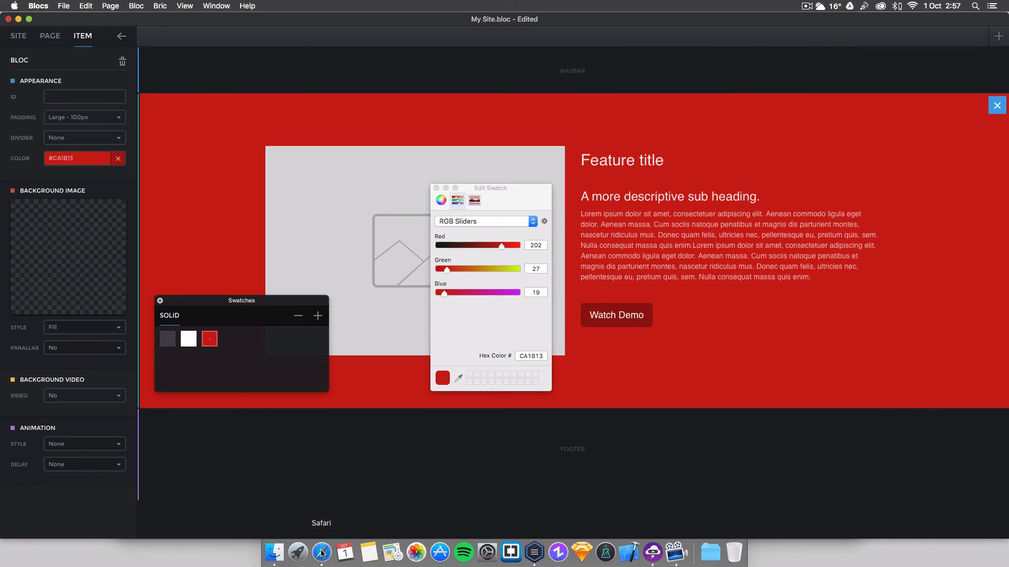
mouse_move(172, 304)
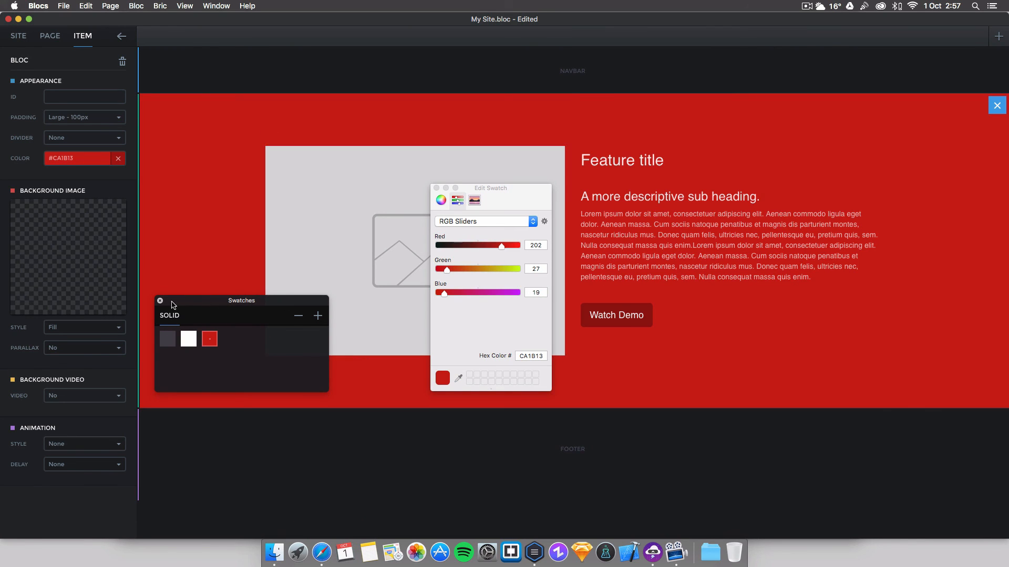
click(160, 301)
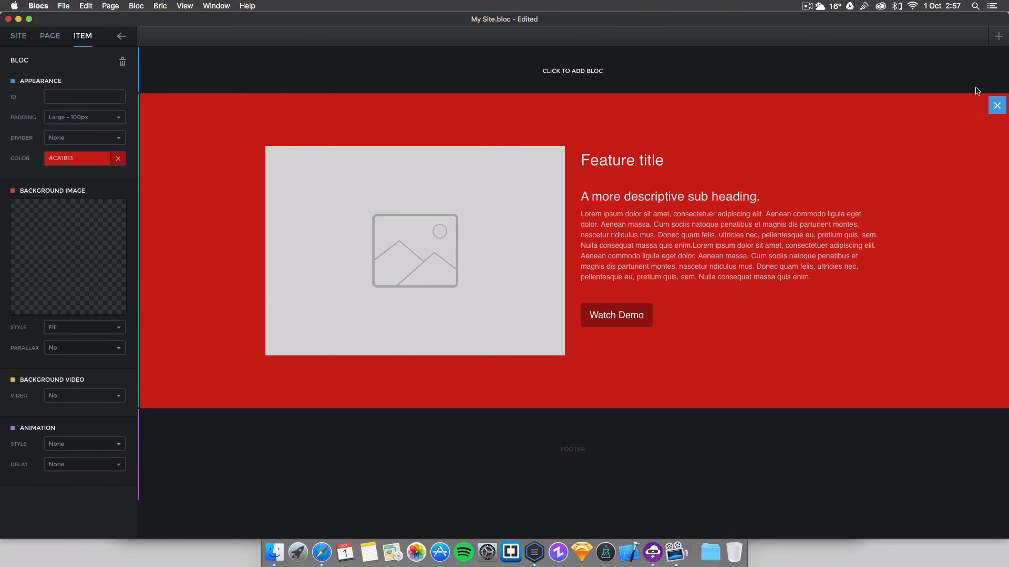